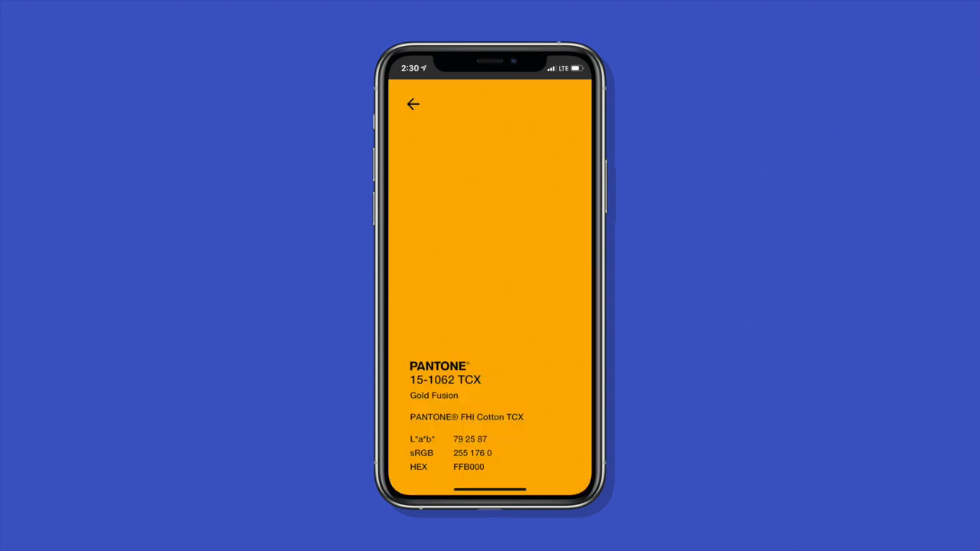
# Return from the Gold Fusion 15-1062 TCX details to the image with its Bright and Bold palette
pyautogui.click(413, 104)
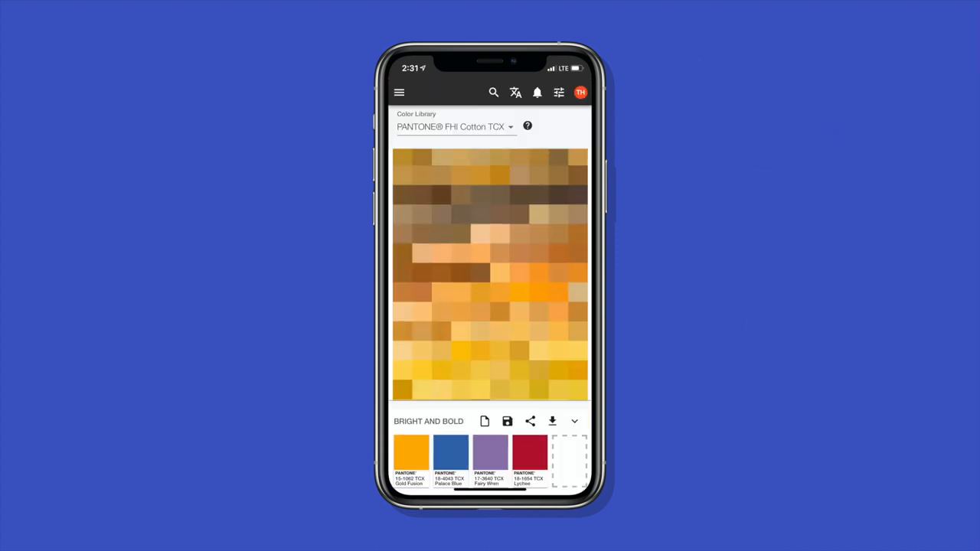